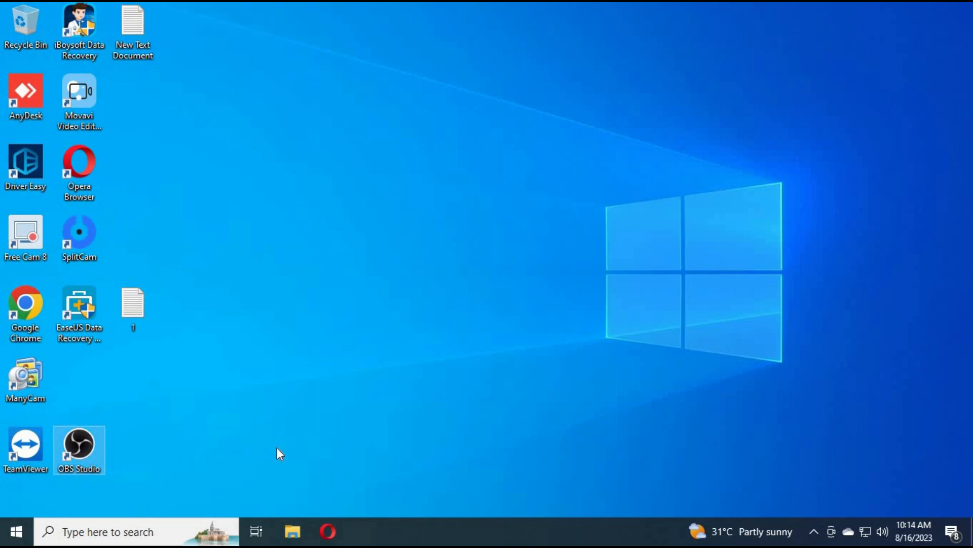
# Step: Launch OBS Studio from the desktop shortcut, opening with Scene and Scene 2
pyautogui.doubleClick(79, 442)
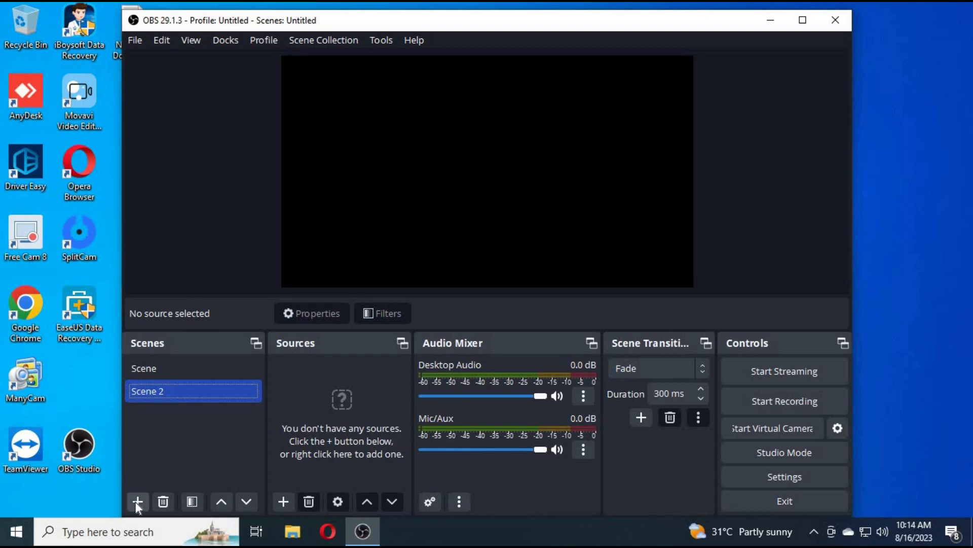
# Step: Create a new scene named Scene 3 and bring up the source types to add
pyautogui.click(137, 501)
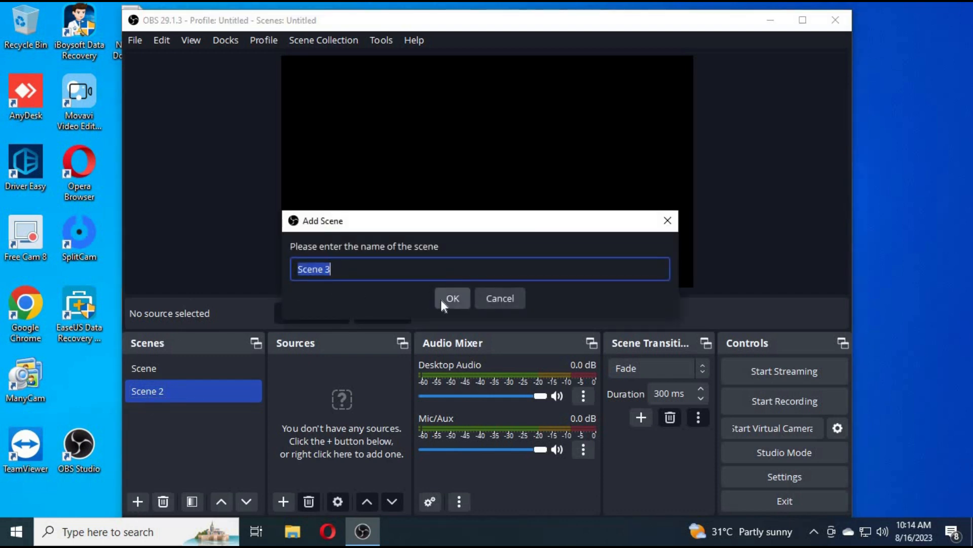
pyautogui.click(452, 298)
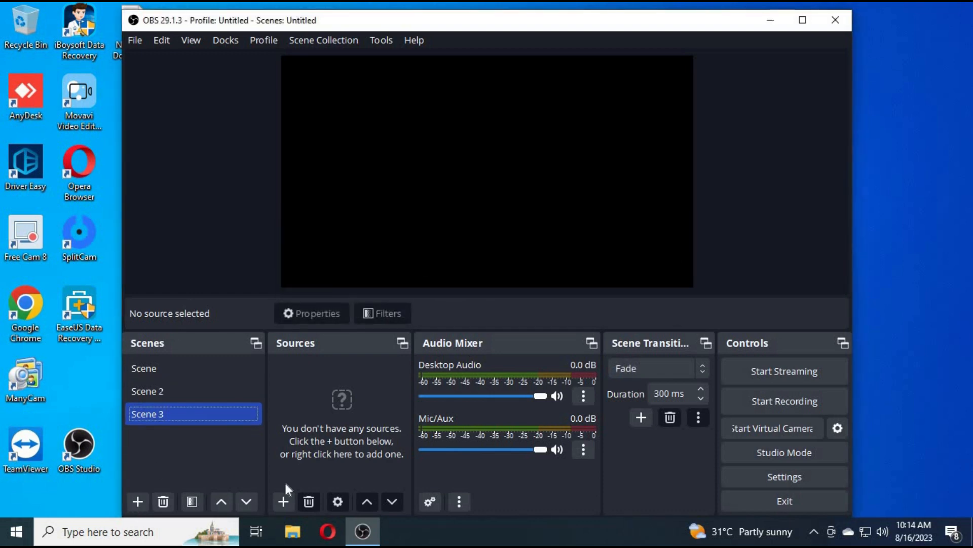
pyautogui.click(283, 501)
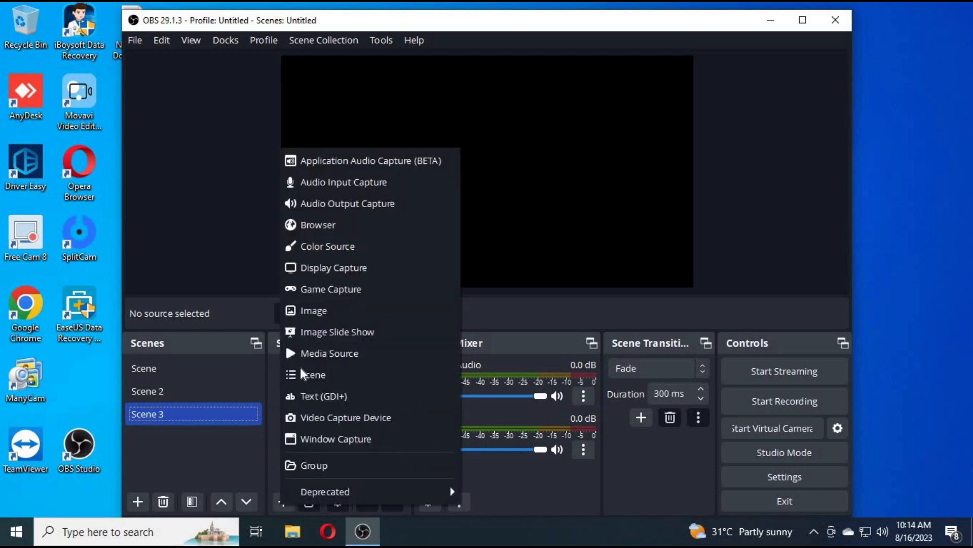
pyautogui.moveTo(317, 225)
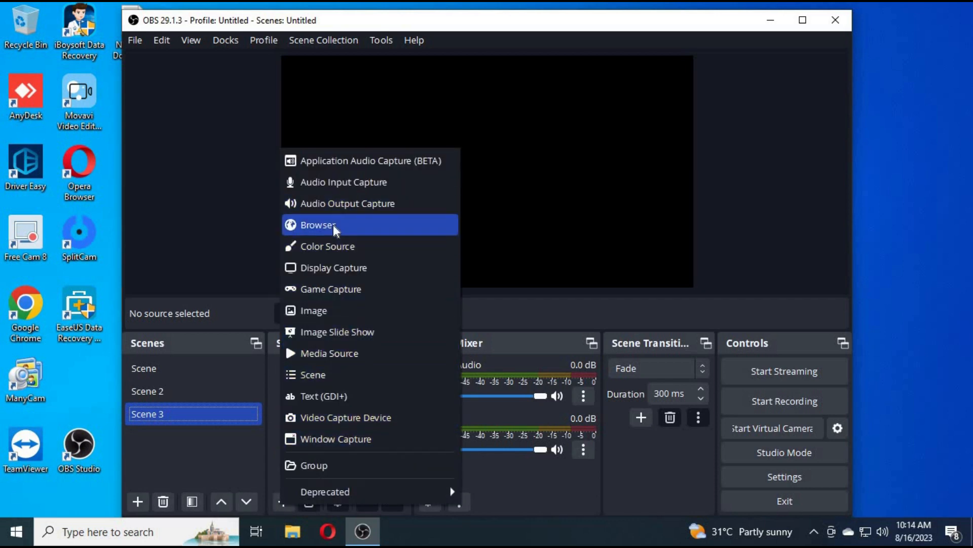
pyautogui.moveTo(392, 338)
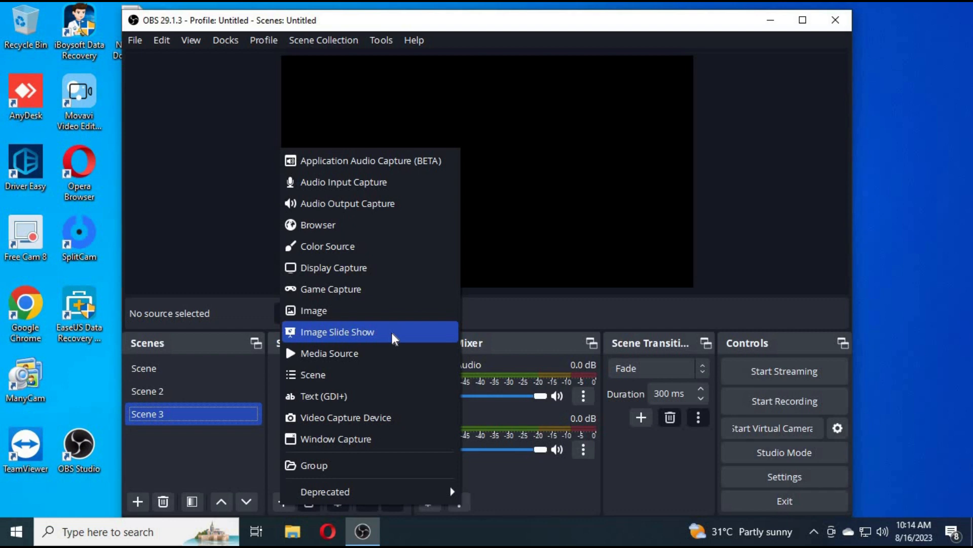
# Step: Add Media Source 2 to Scene 3 playing a local video file chosen from disk
pyautogui.click(328, 353)
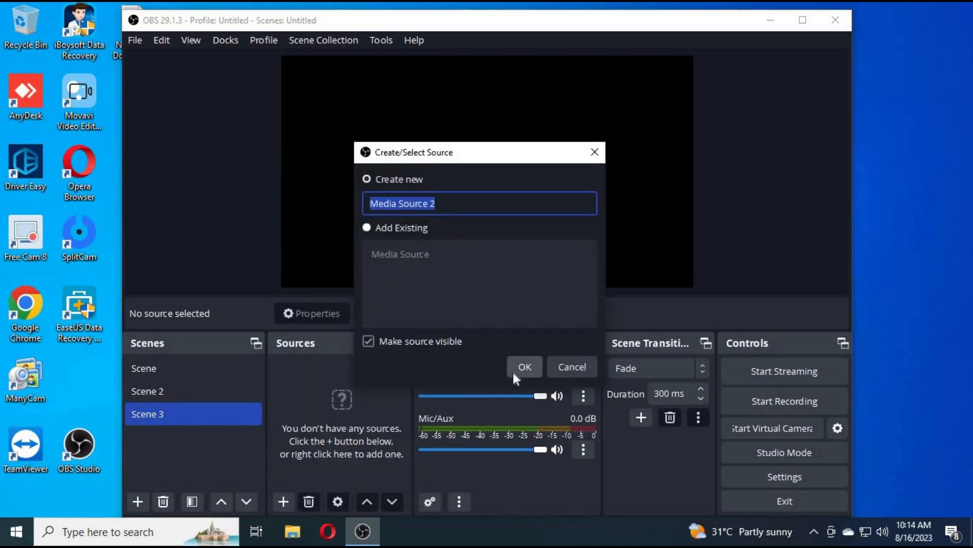
pyautogui.click(525, 366)
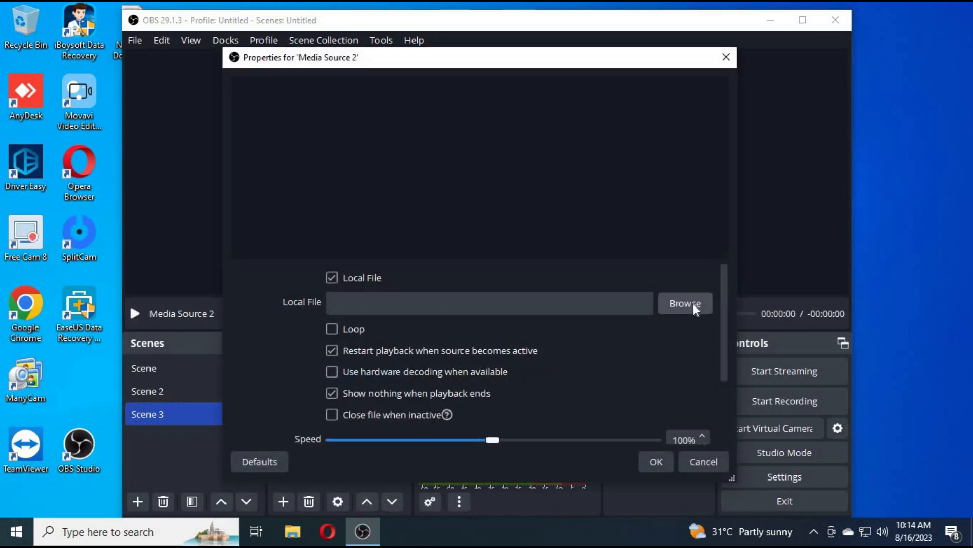
pyautogui.click(685, 303)
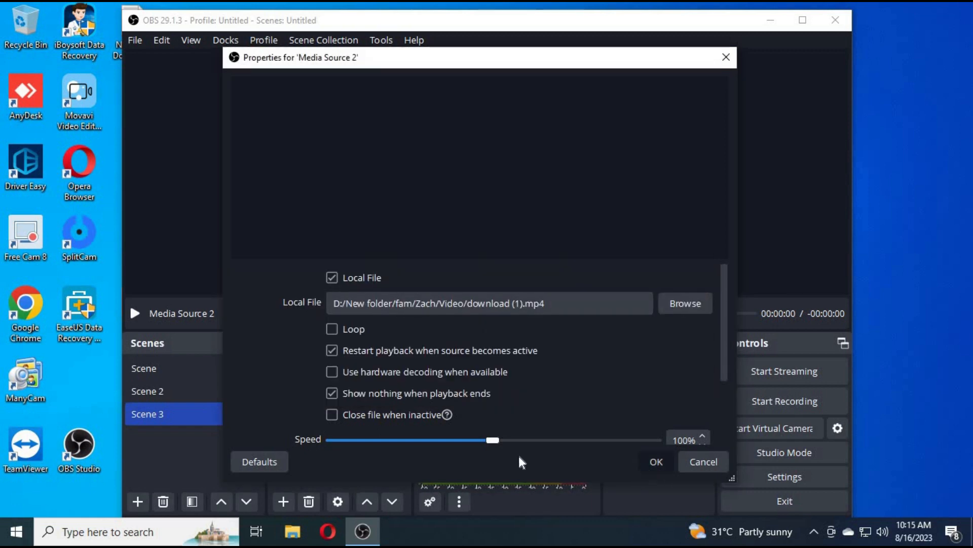
pyautogui.click(656, 461)
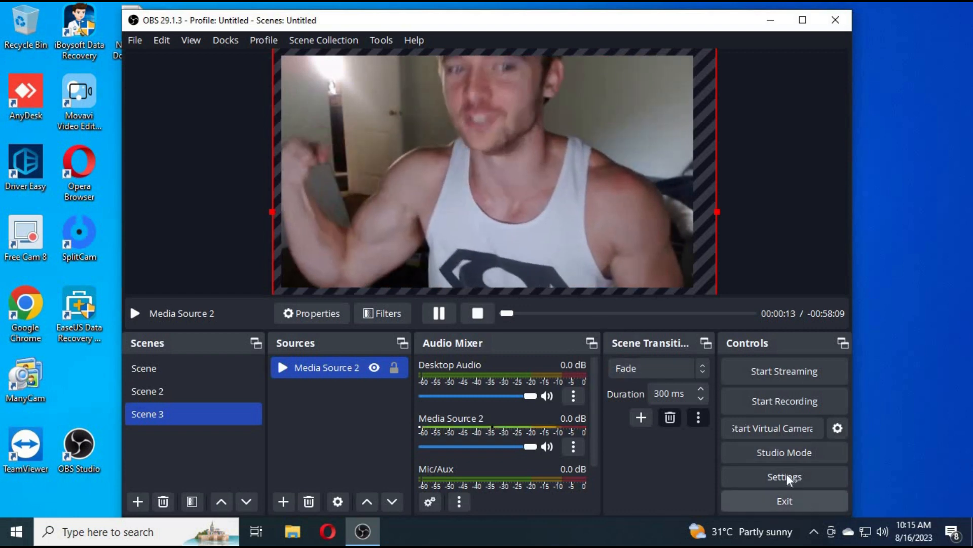
# Step: In Video settings, set Base (Canvas) Resolution to 1080x1920 portrait and select the Output Resolution value
pyautogui.click(784, 477)
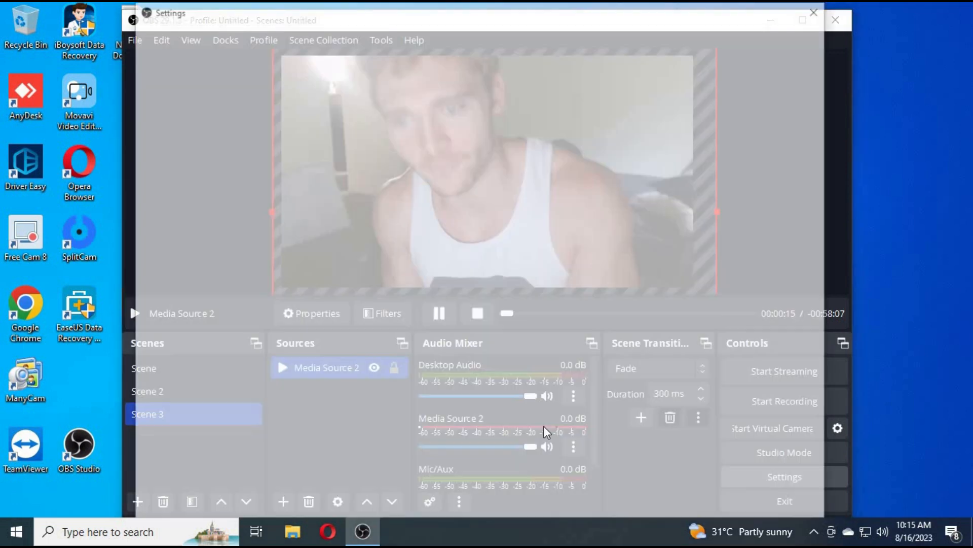
pyautogui.click(784, 476)
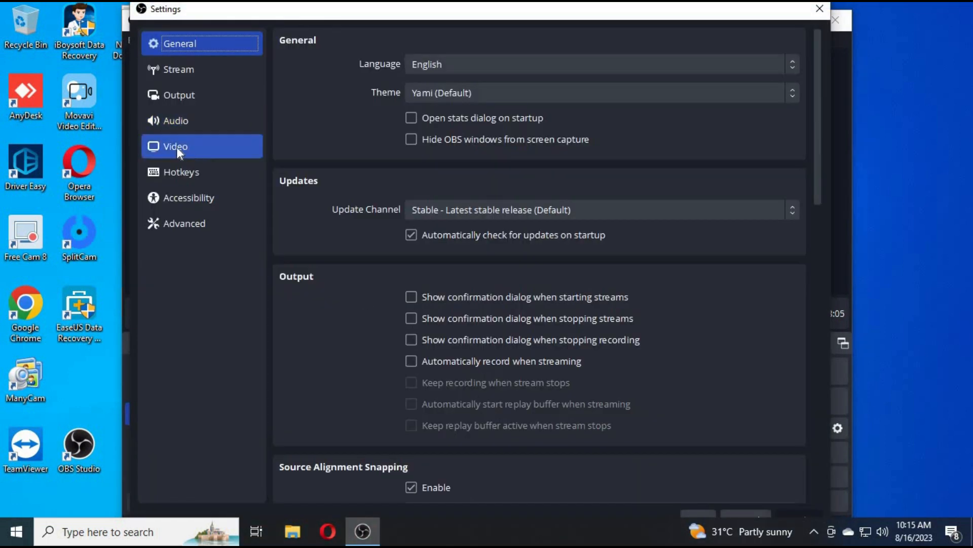
pyautogui.click(175, 146)
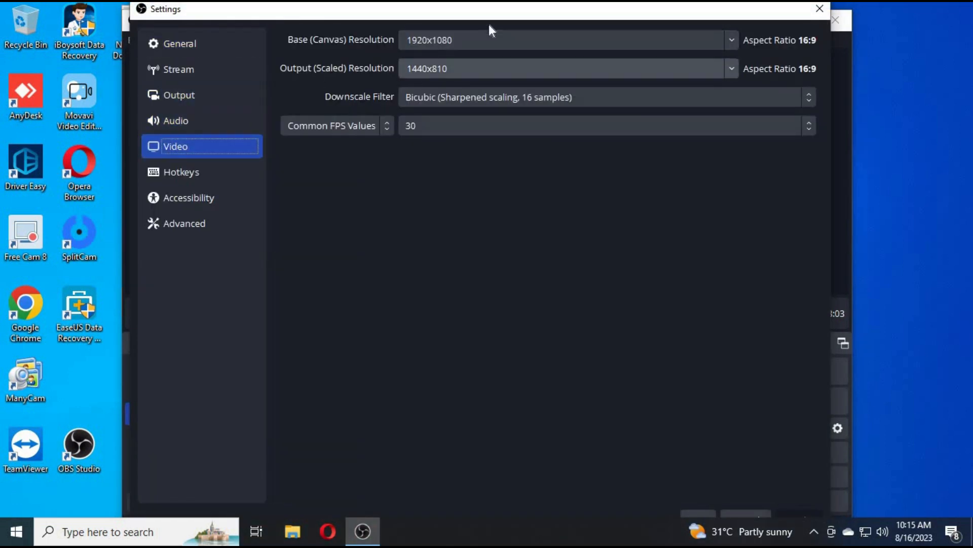
pyautogui.click(731, 40)
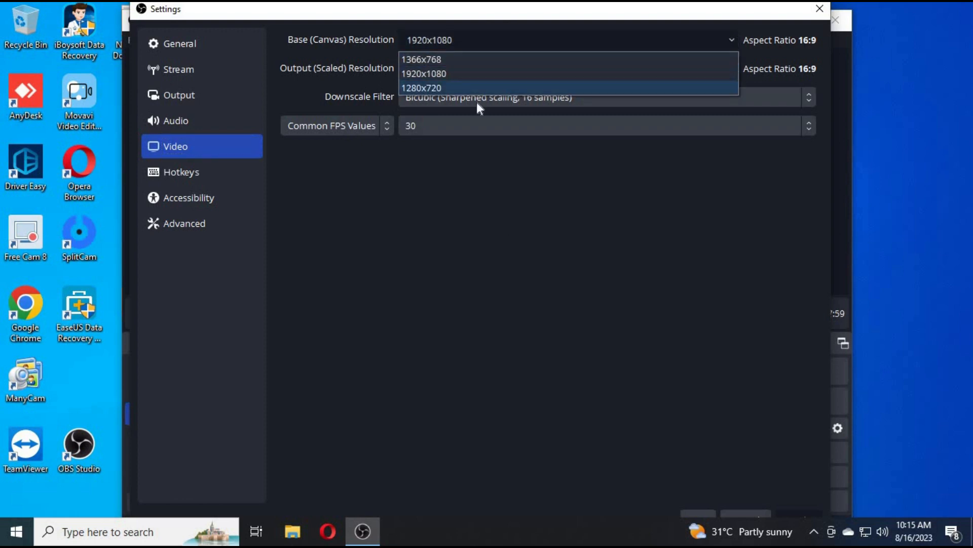
pyautogui.click(423, 73)
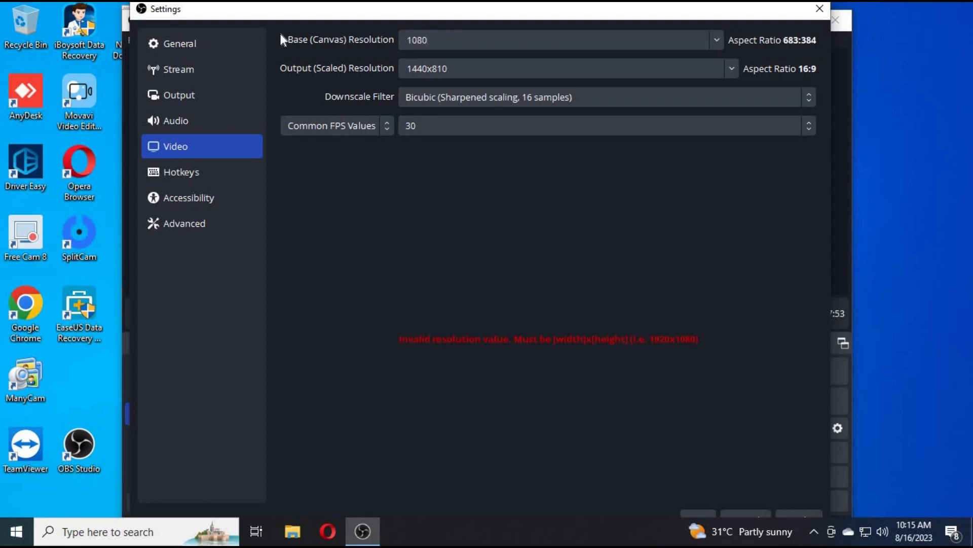
pyautogui.write('x1920')
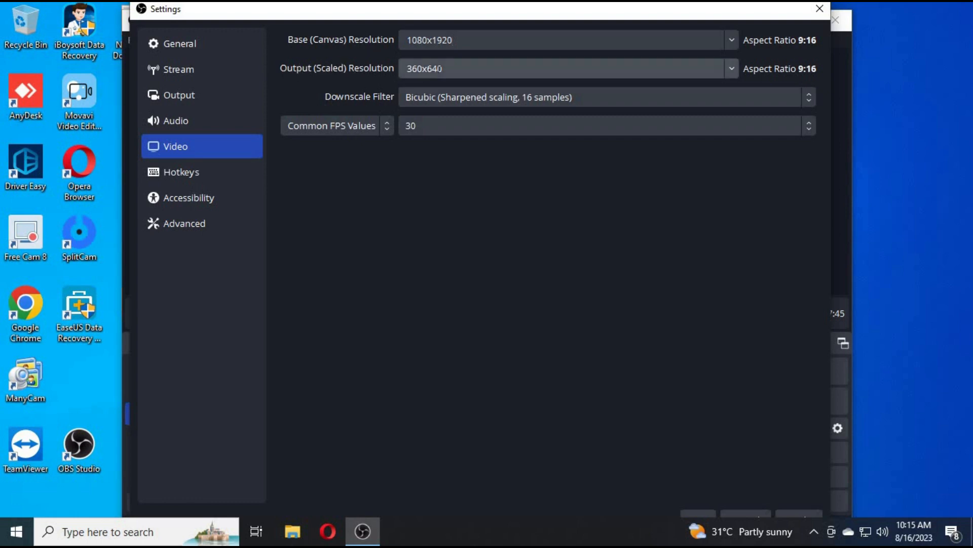
pyautogui.tripleClick(424, 68)
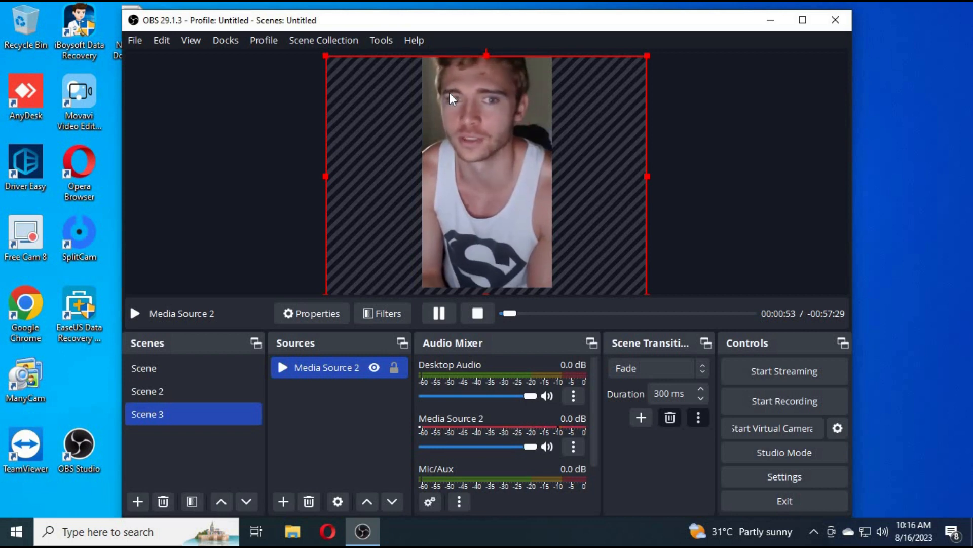
pyautogui.moveTo(527, 165)
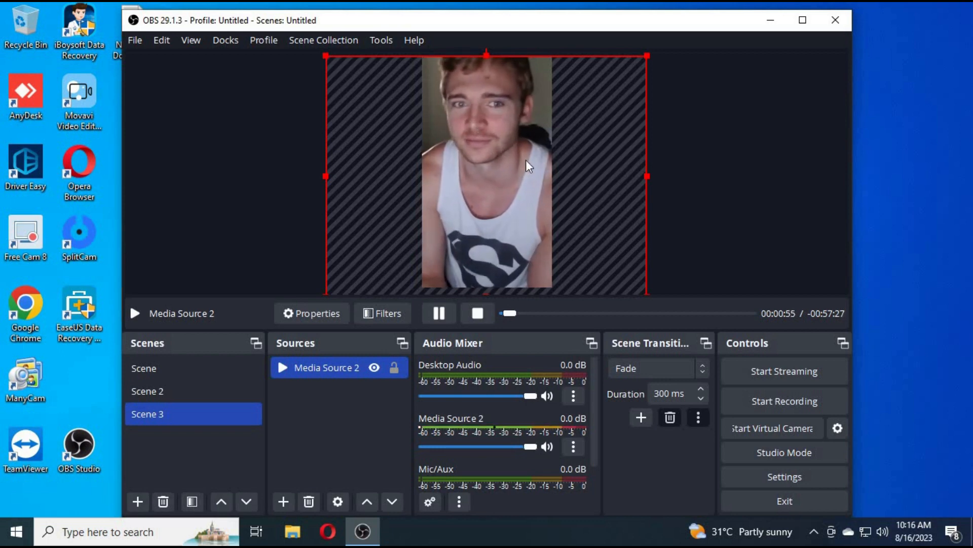